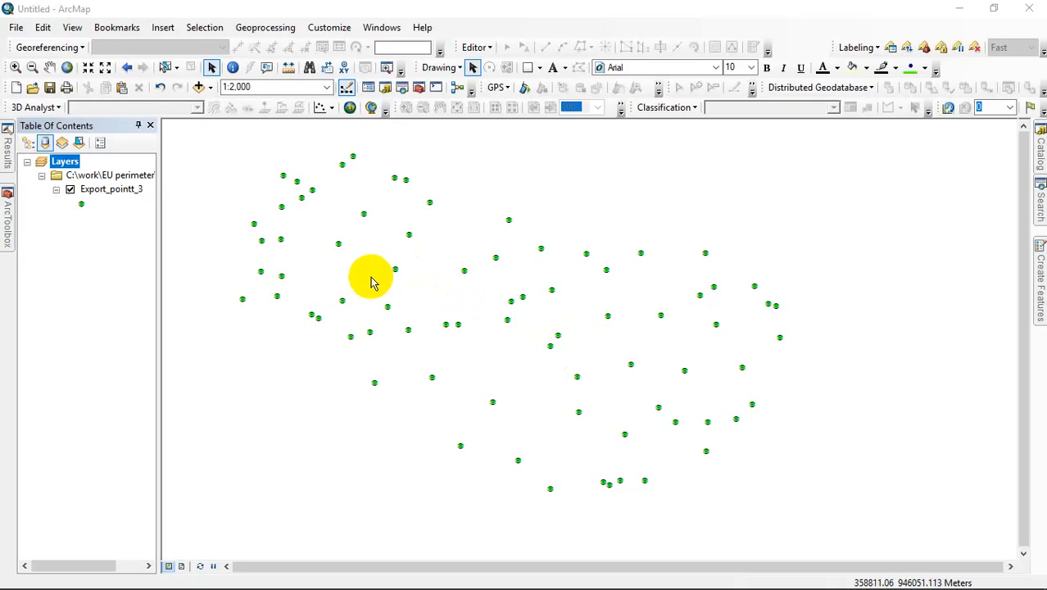
mouse_move(483, 308)
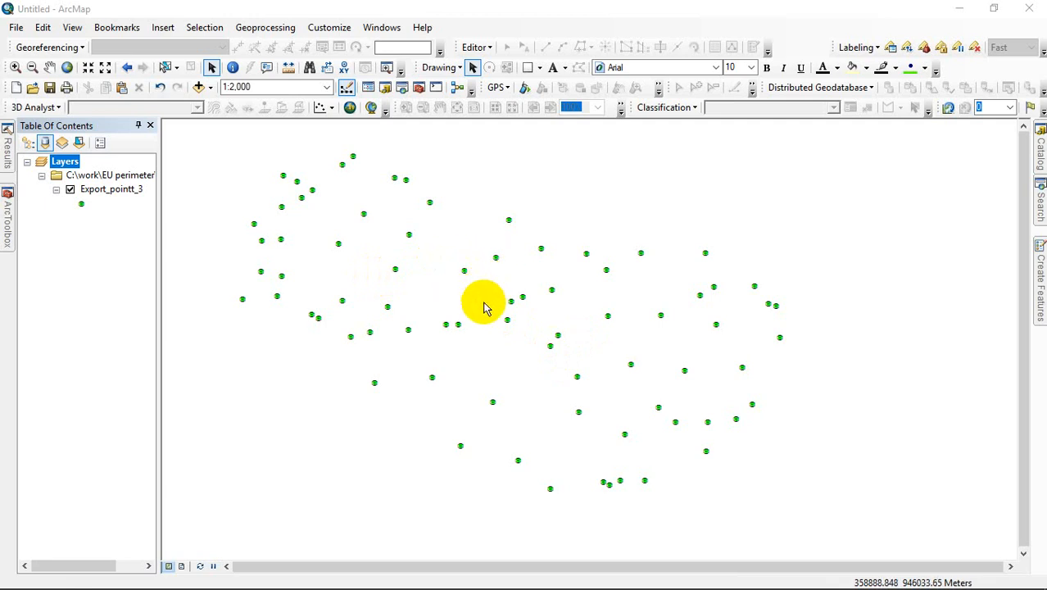
mouse_move(473, 331)
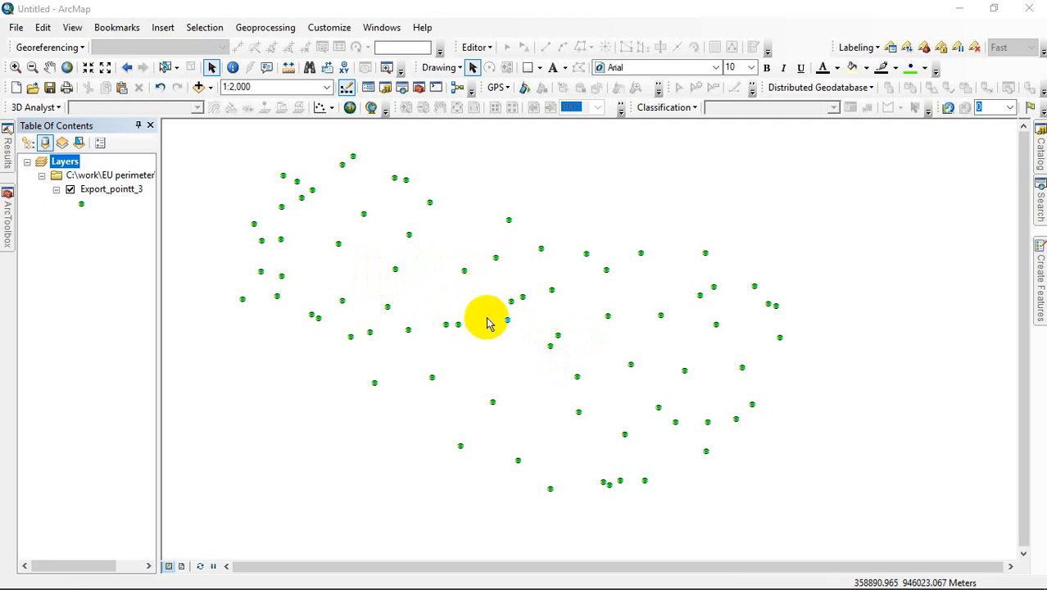
mouse_move(488, 315)
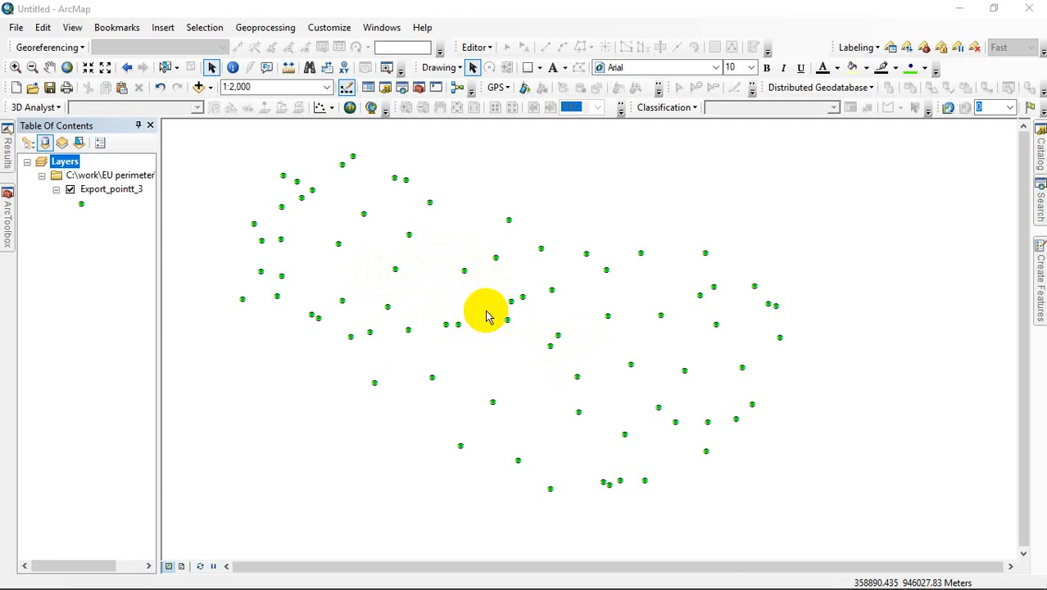
mouse_move(401, 261)
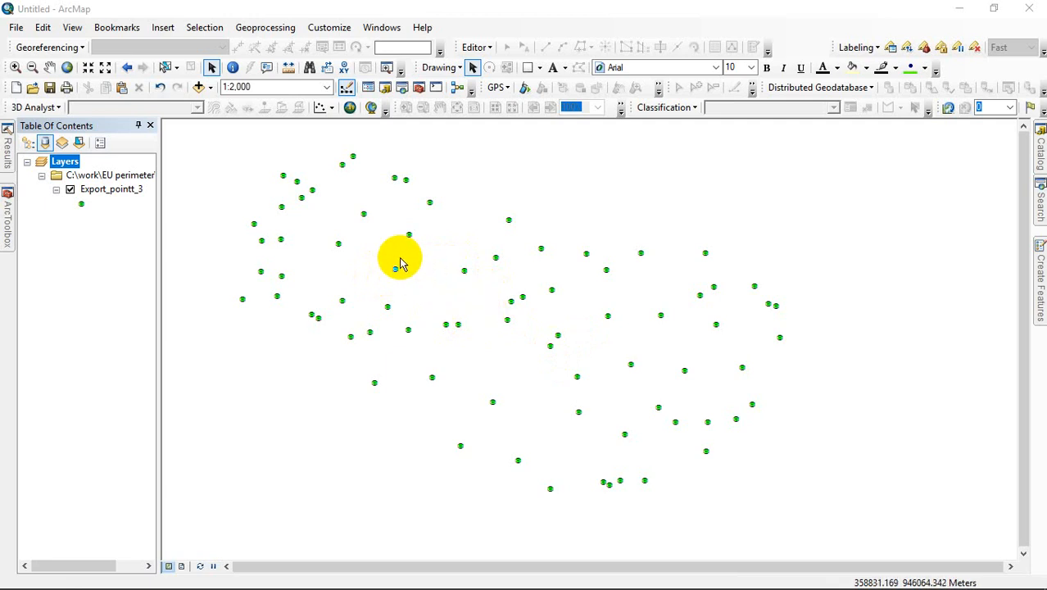
mouse_move(392, 364)
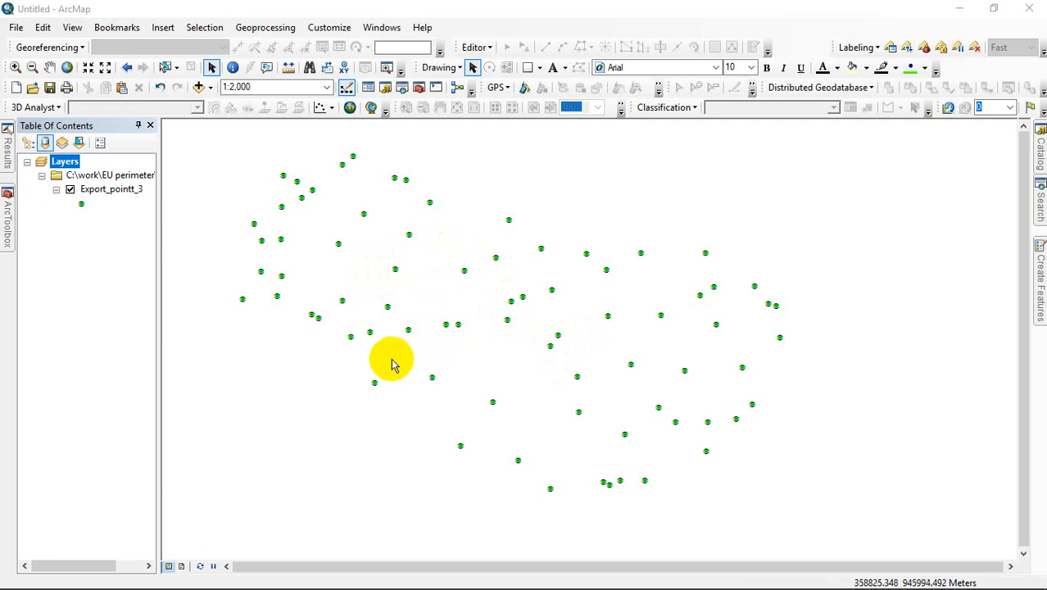
mouse_move(393, 344)
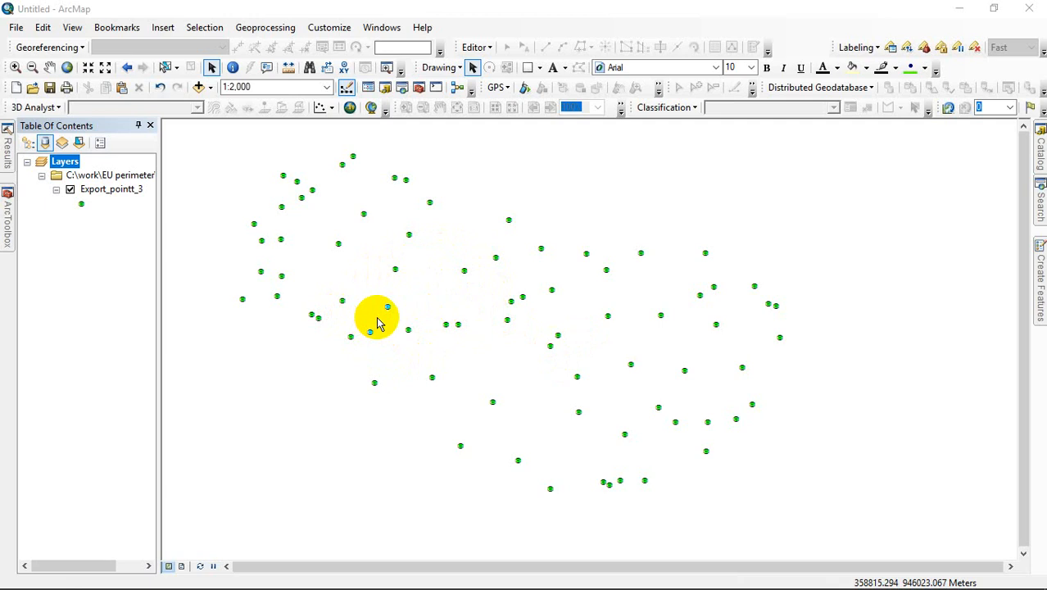
mouse_move(353, 318)
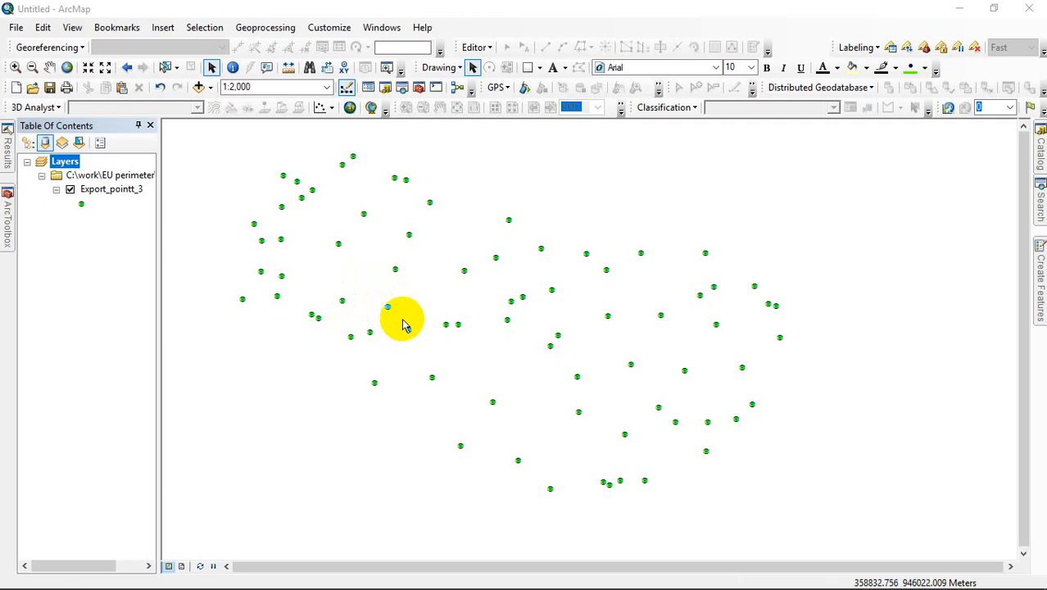
mouse_move(442, 331)
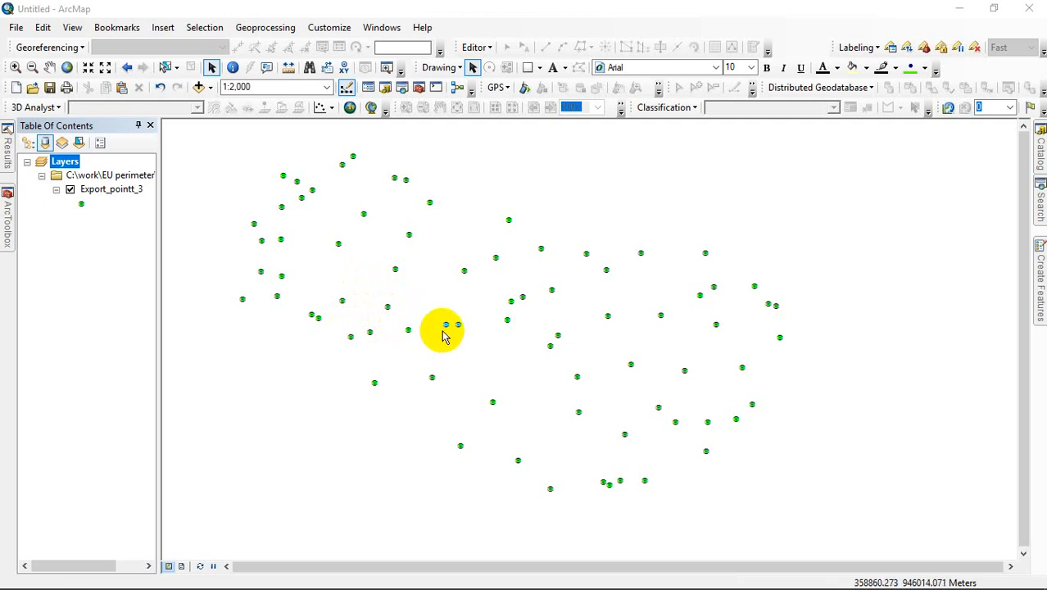
mouse_move(341, 275)
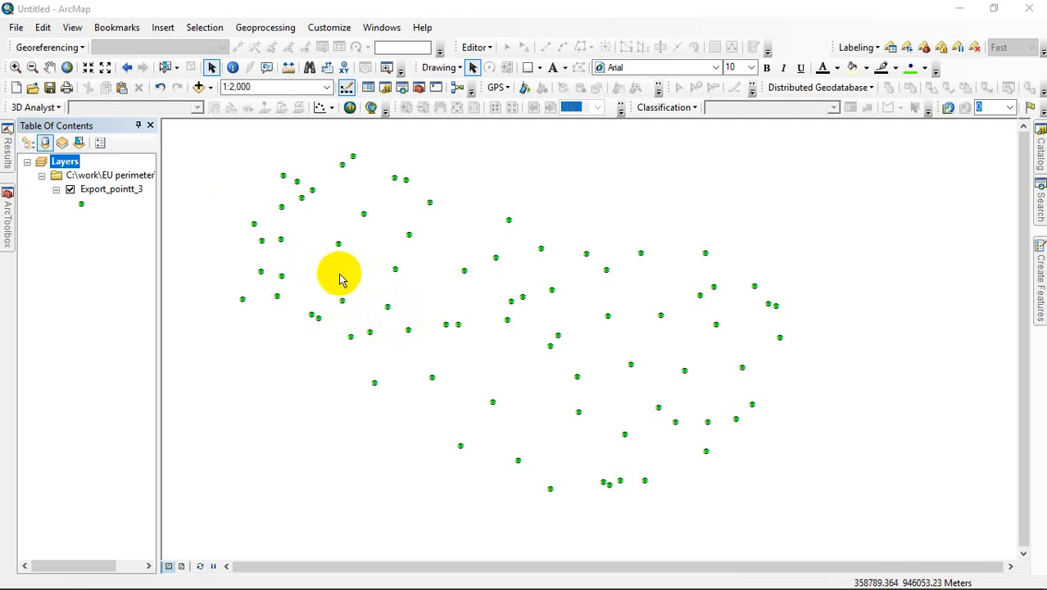
mouse_move(344, 282)
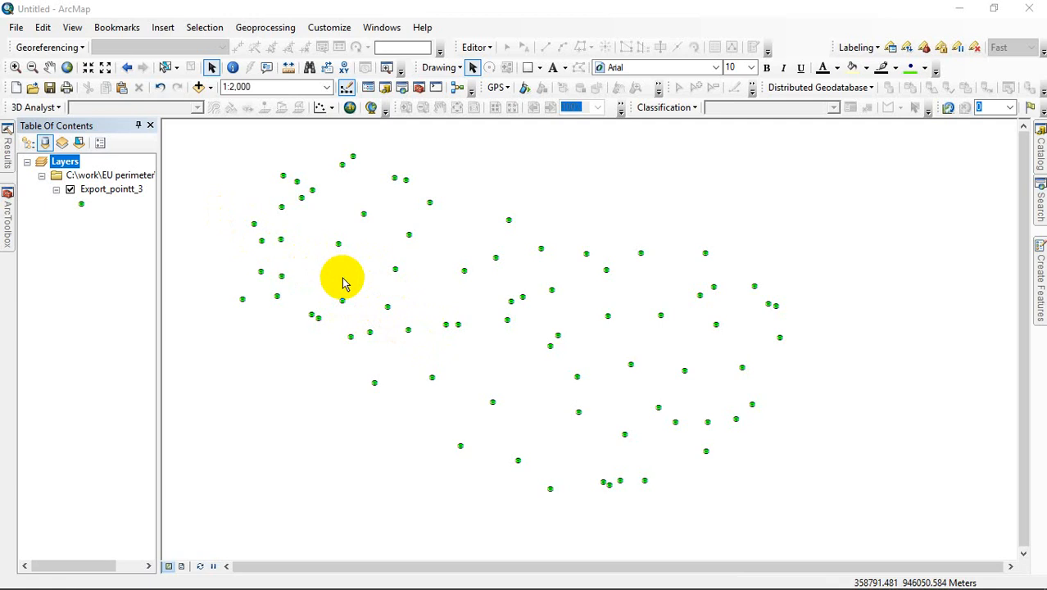
mouse_move(413, 278)
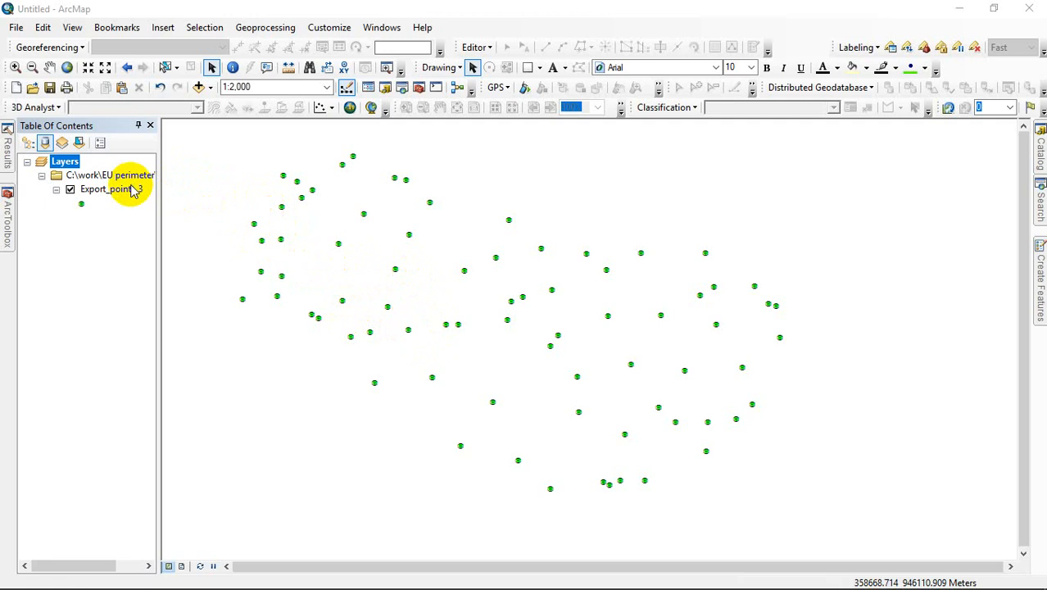
mouse_move(340, 272)
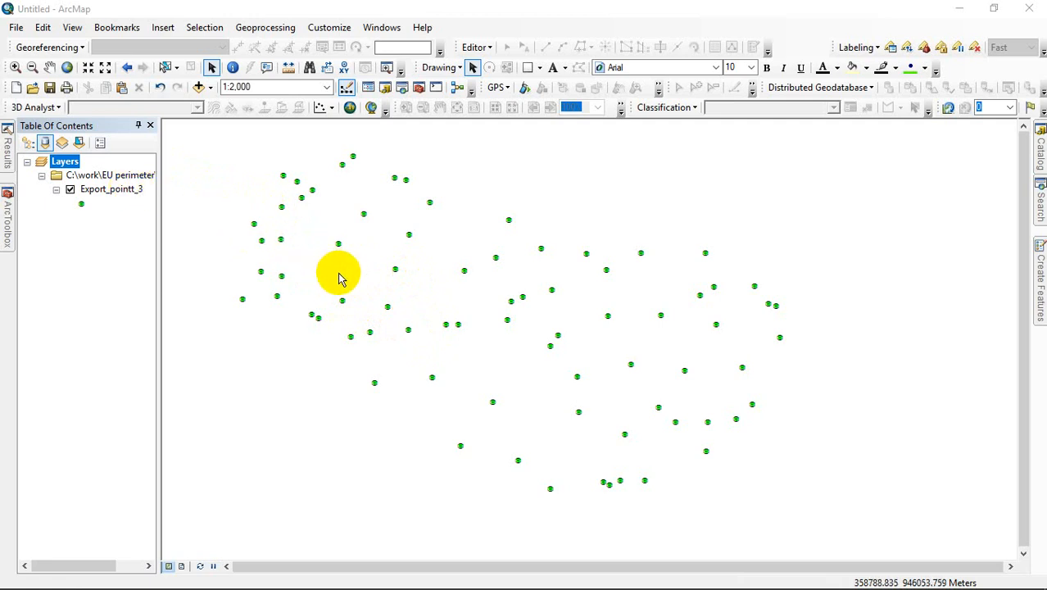
mouse_move(115, 188)
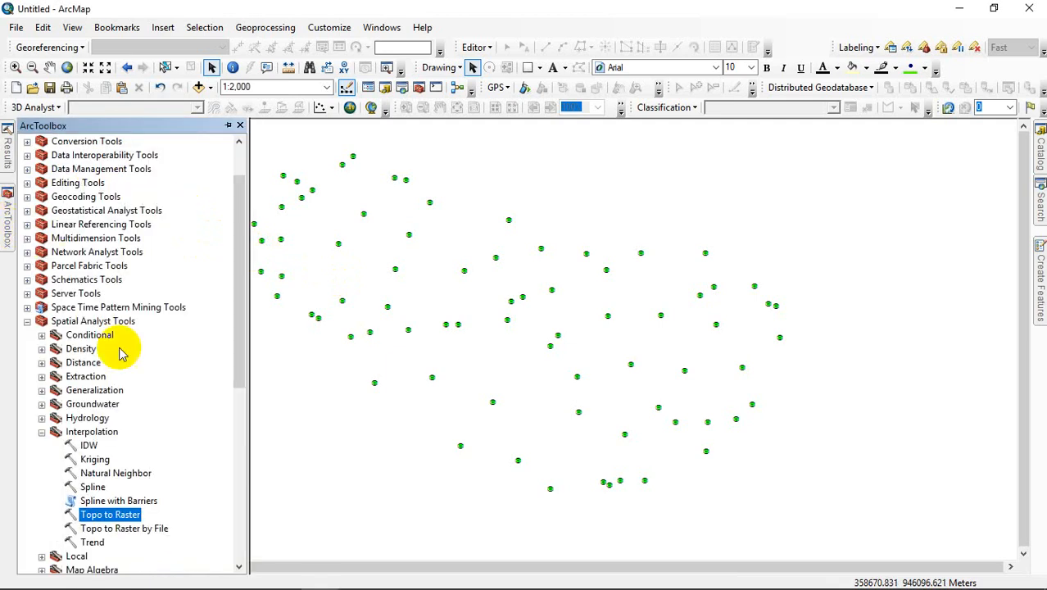
mouse_move(246, 340)
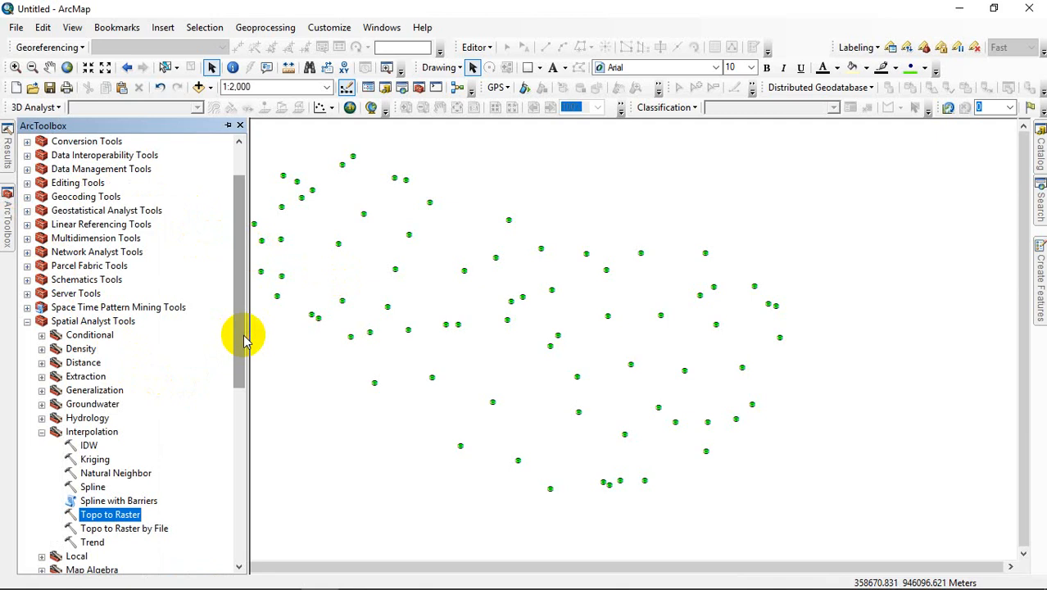
mouse_move(237, 369)
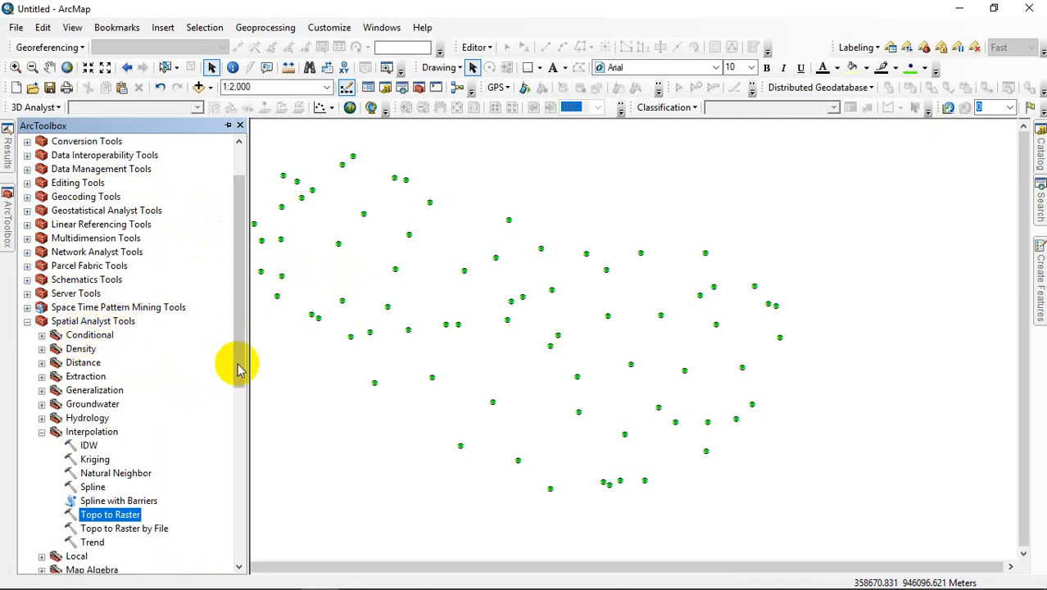
Launch the Topo to Raster tool from Spatial Analyst Tools > Interpolation.
scroll(down, 3)
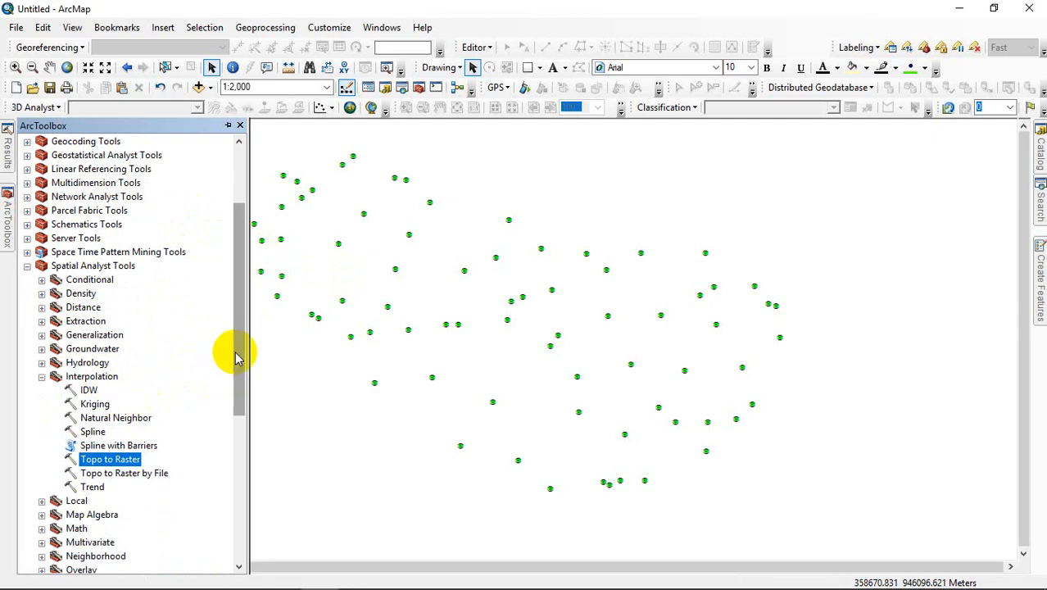
scroll(down, 3)
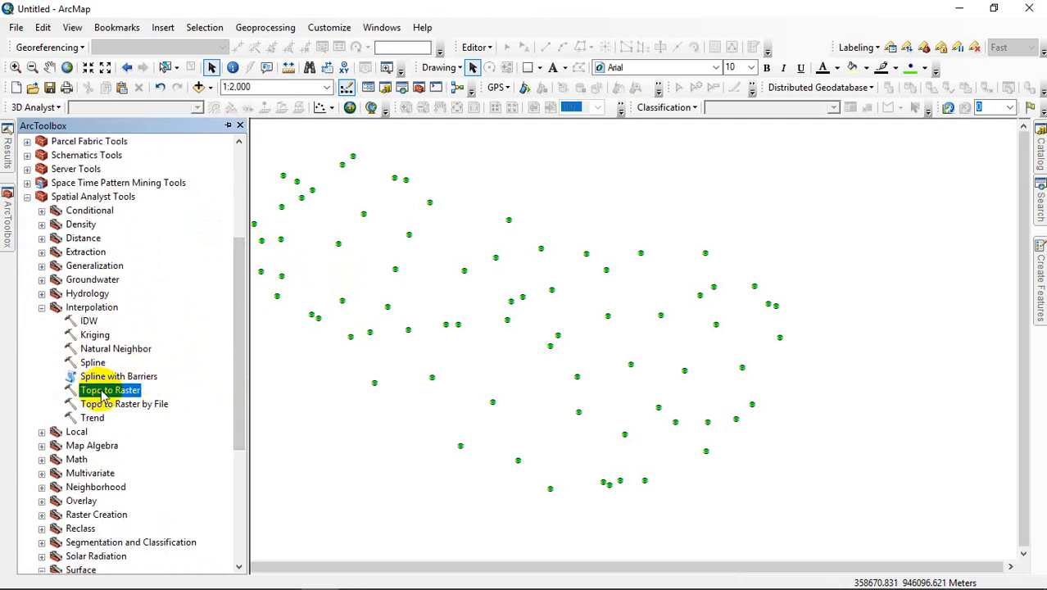
double_click(108, 390)
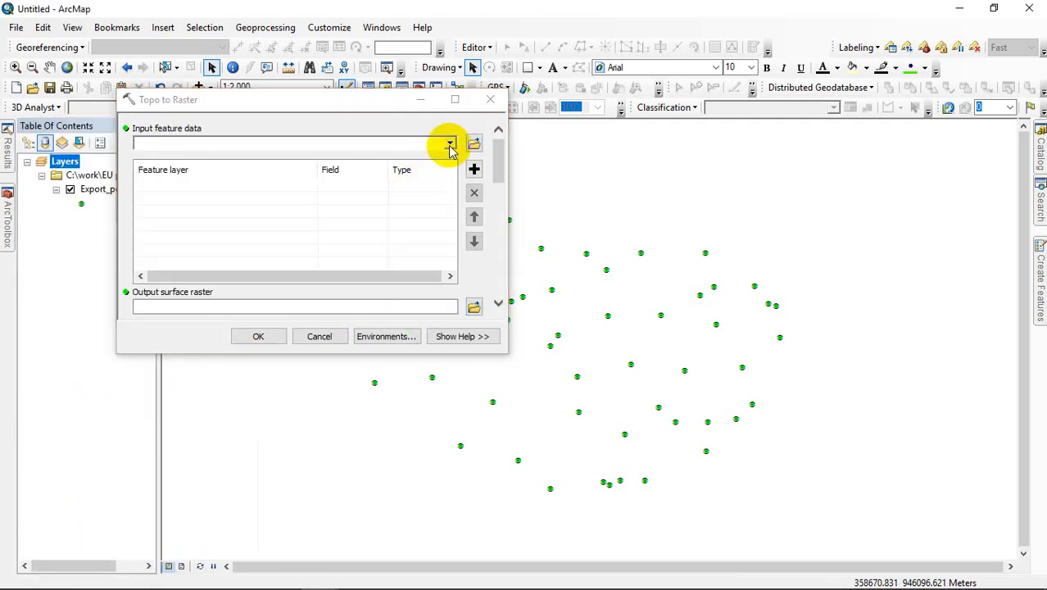
Use the Export_pointt_3 layer as input with its HEIGHT field treated as PointElevation.
click(449, 144)
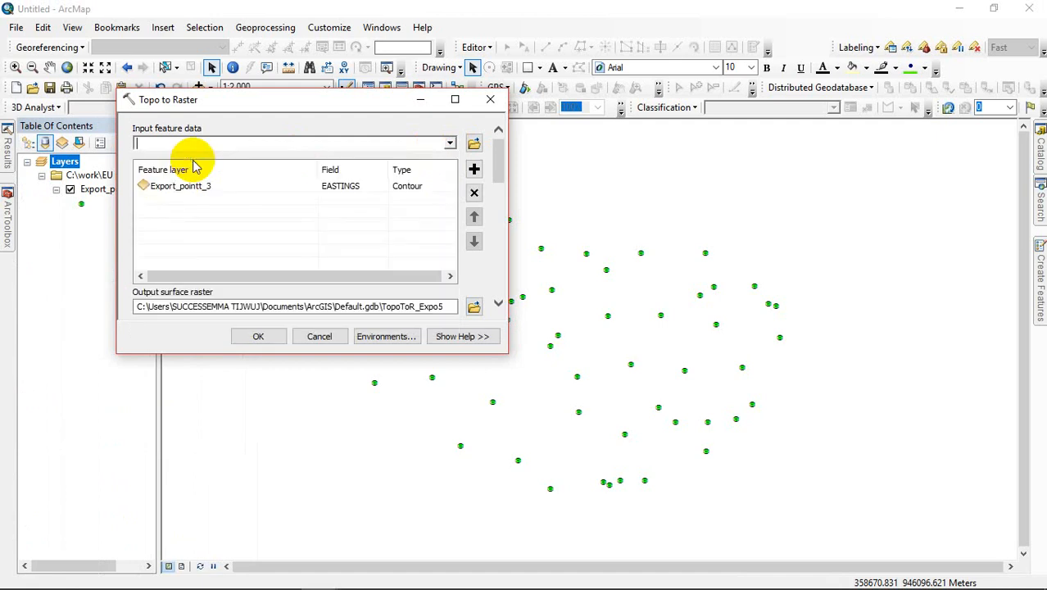
mouse_move(340, 184)
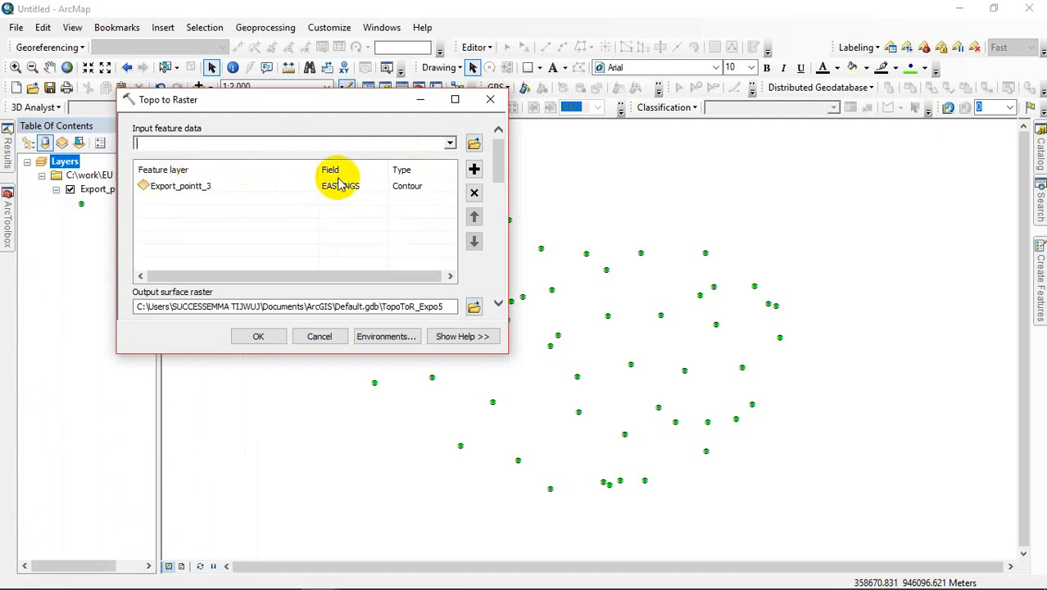
click(341, 186)
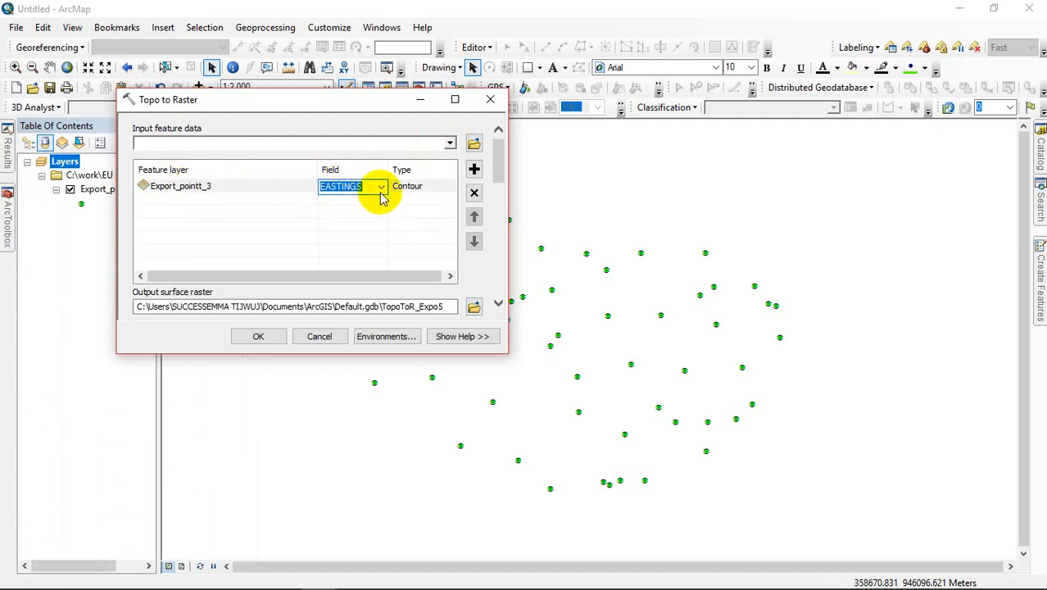
click(380, 187)
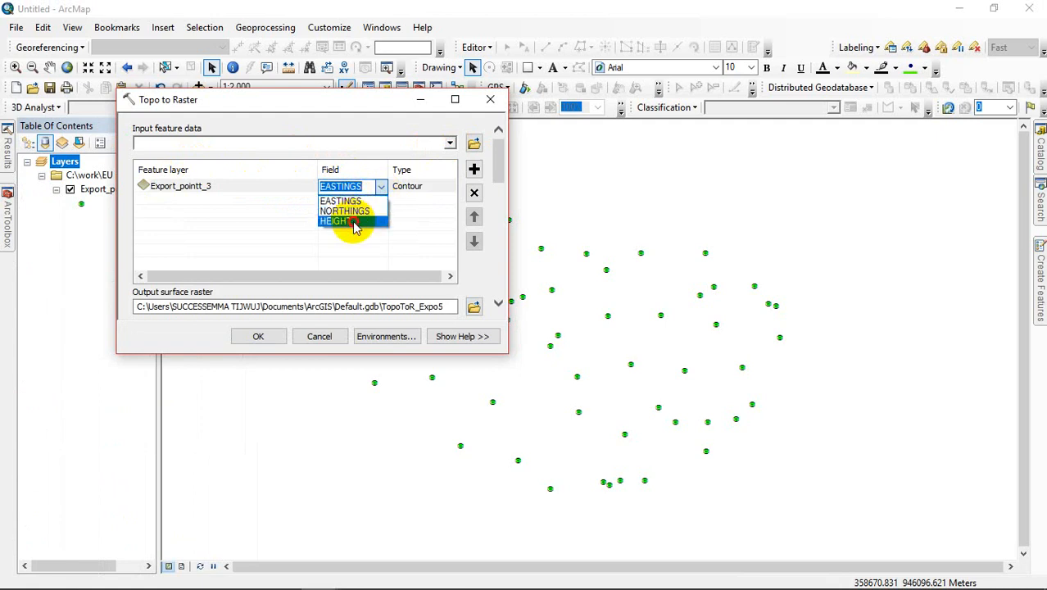
click(334, 221)
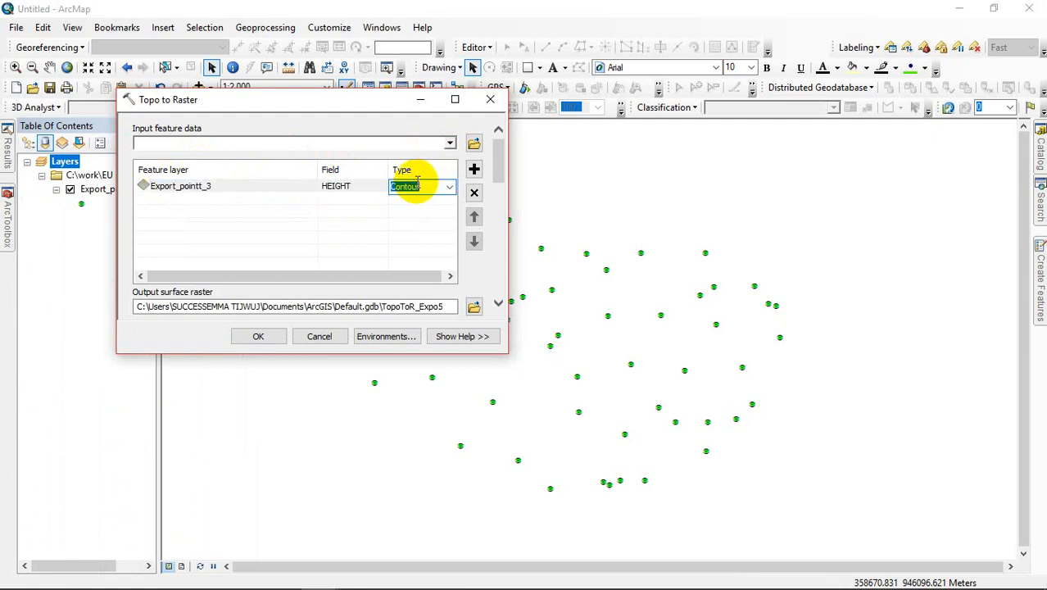
click(449, 187)
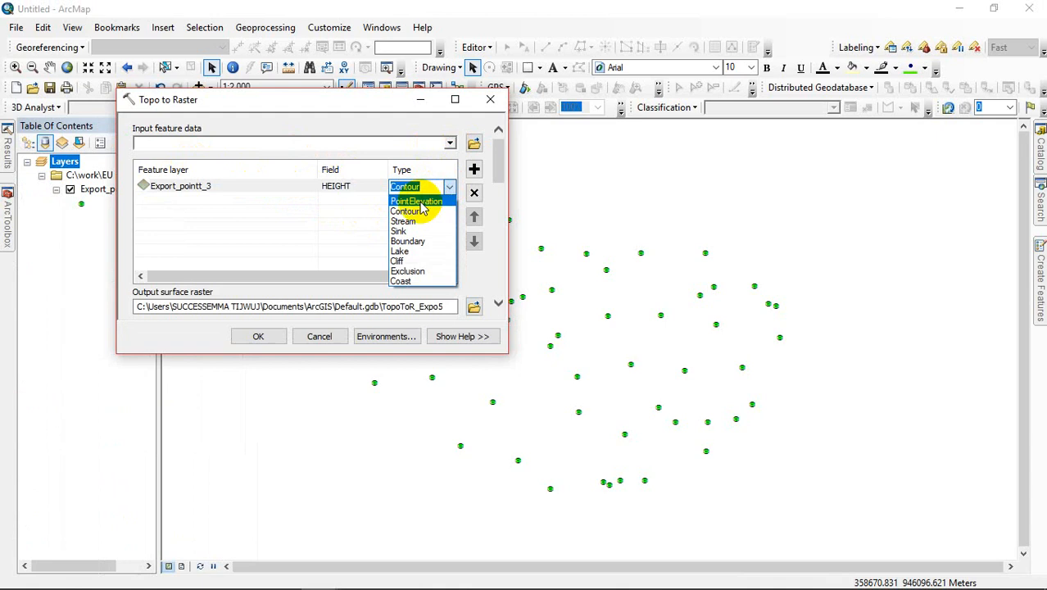
click(416, 200)
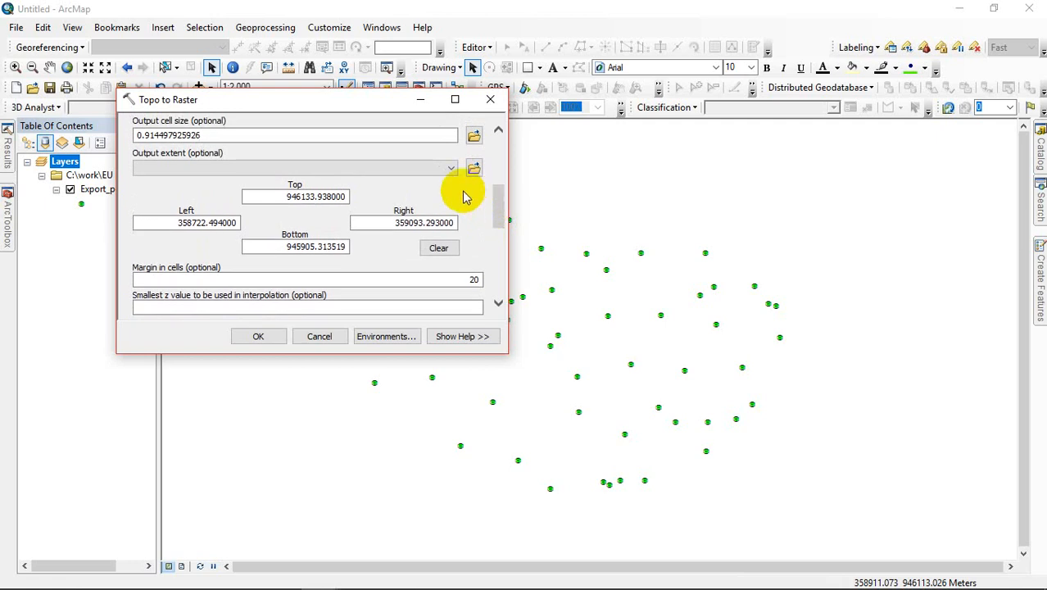
Match the output extent to Export_pointt_3, set primary type to SPOT and run the interpolation.
click(449, 167)
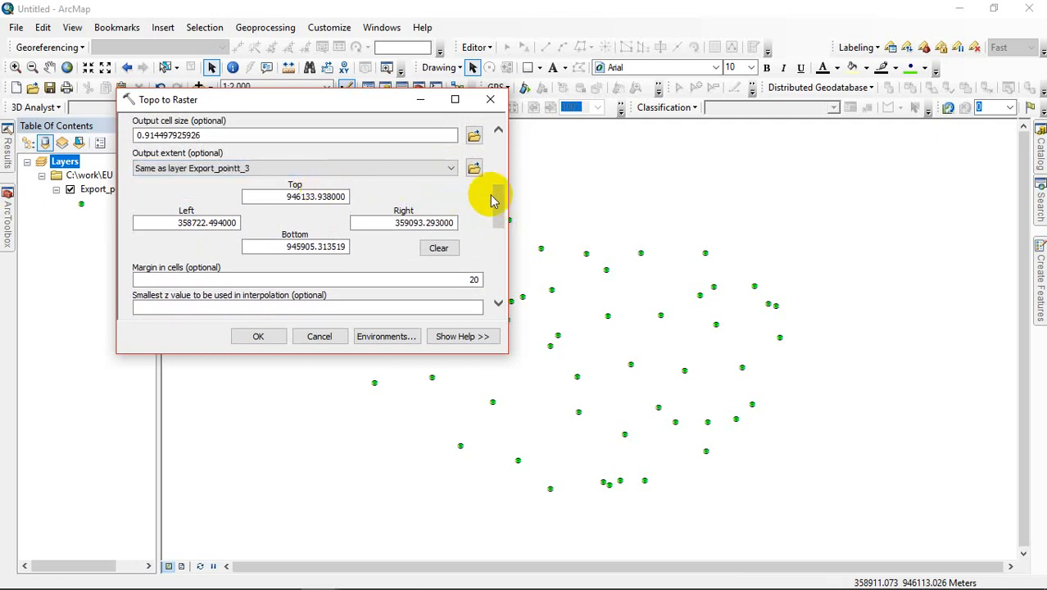
scroll(down, 3)
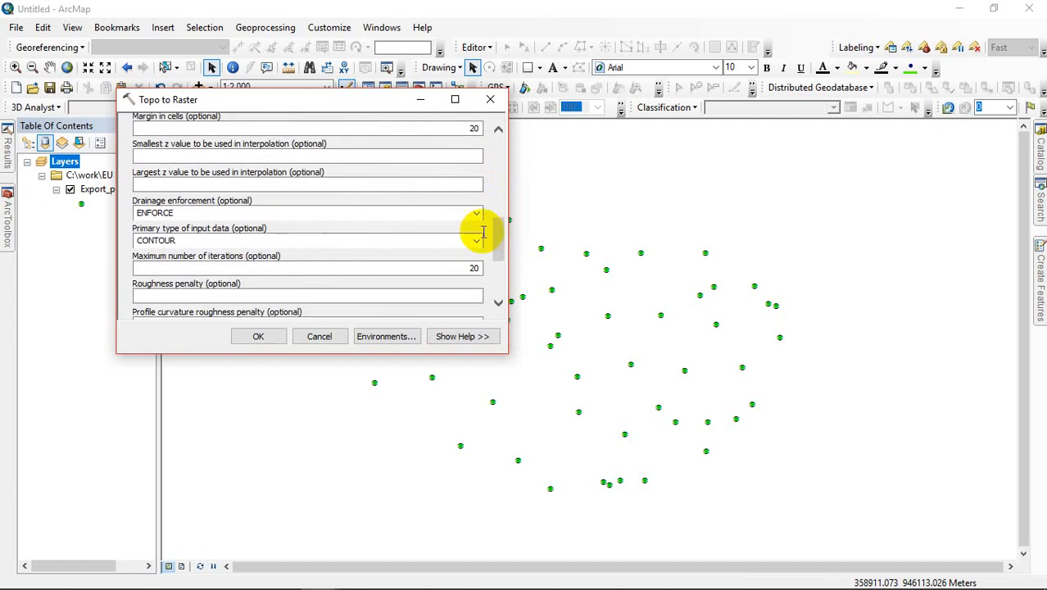
click(475, 239)
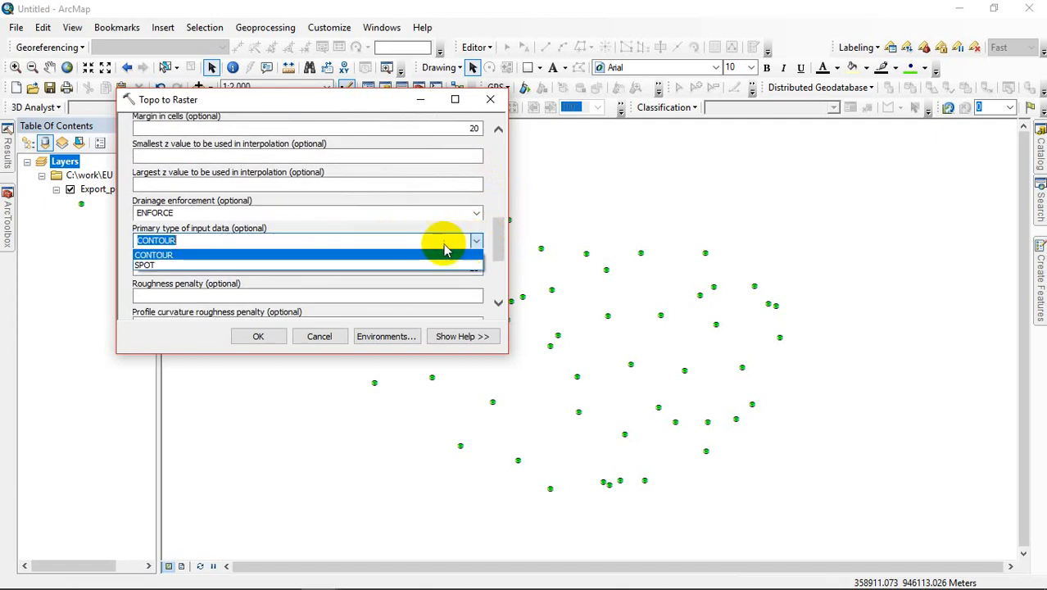
click(144, 266)
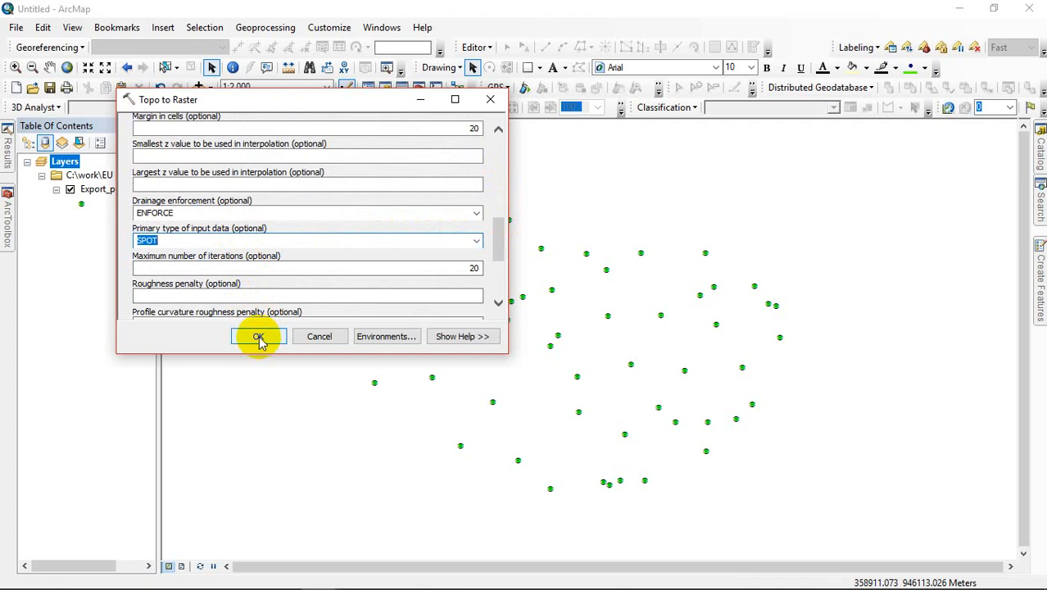
click(259, 336)
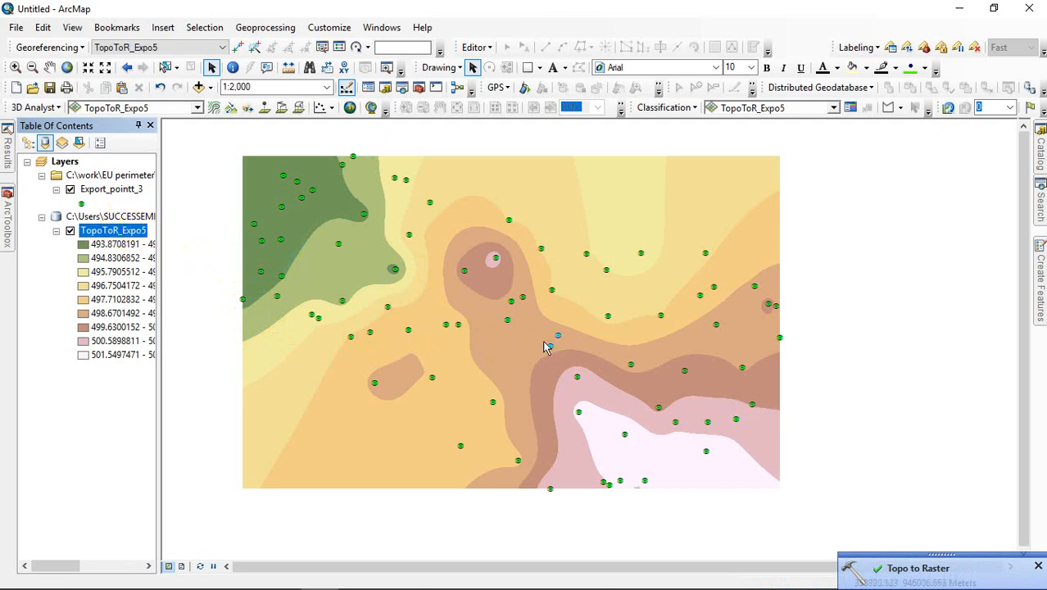
mouse_move(128, 229)
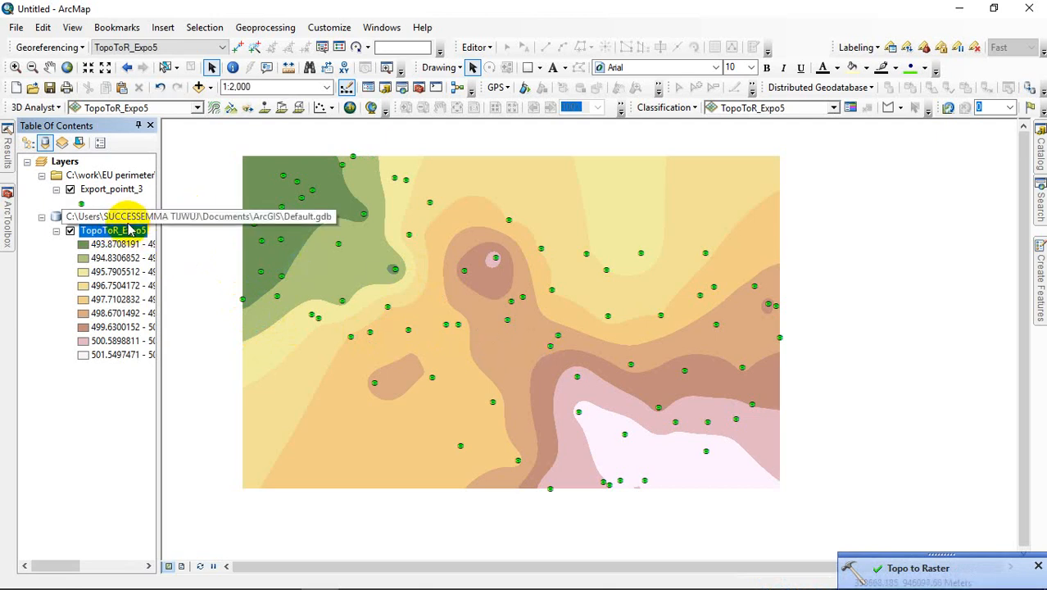
Bring up the layer options for the finished TopoToR_Expo5 raster.
right_click(113, 230)
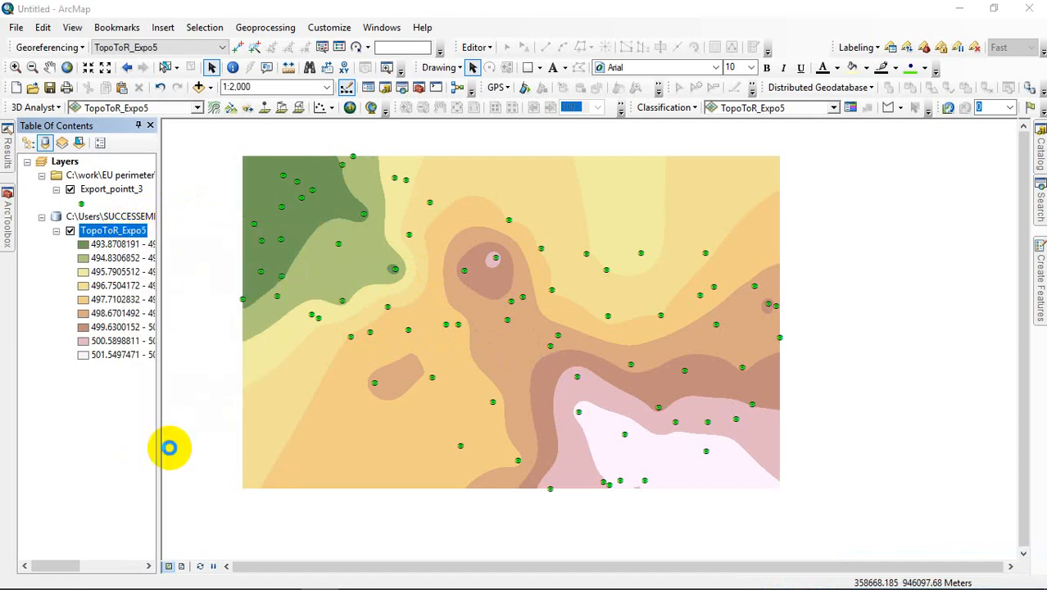
Apply the black-to-white grayscale colour ramp to TopoToR_Expo5 in its Symbology properties.
double_click(113, 229)
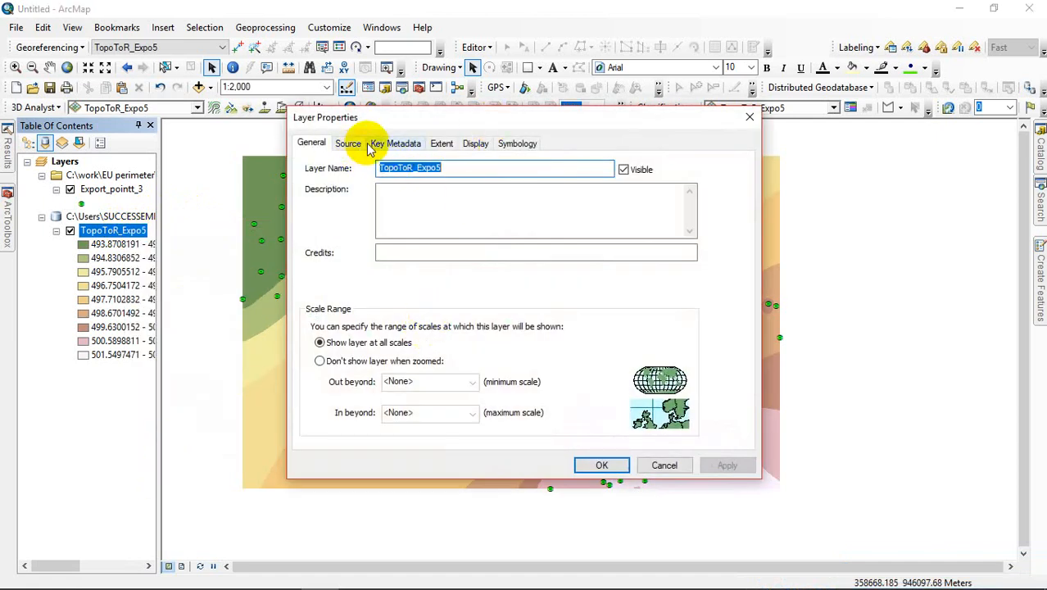
mouse_move(518, 144)
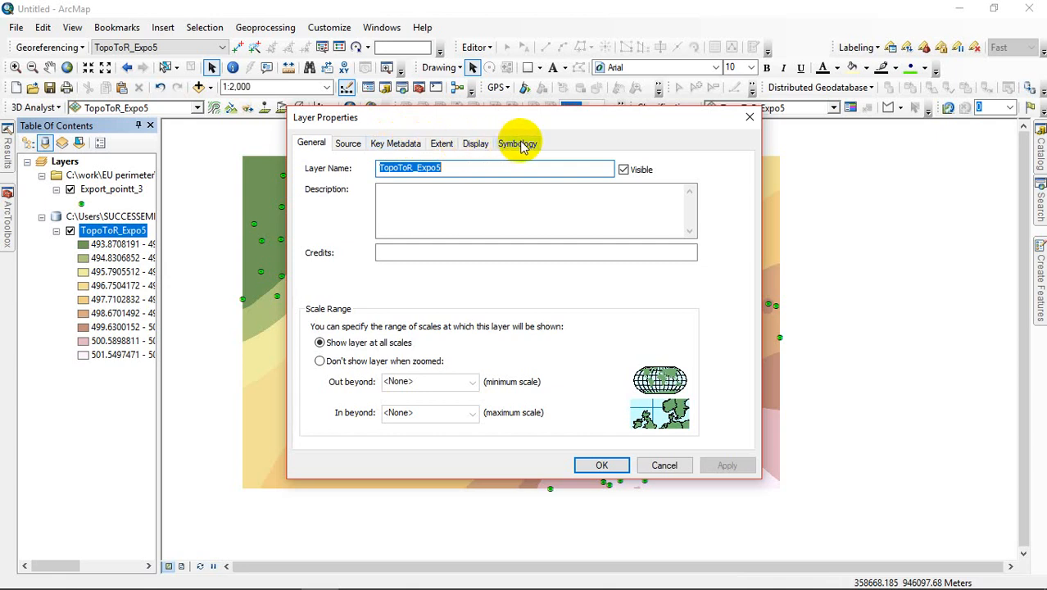
click(517, 141)
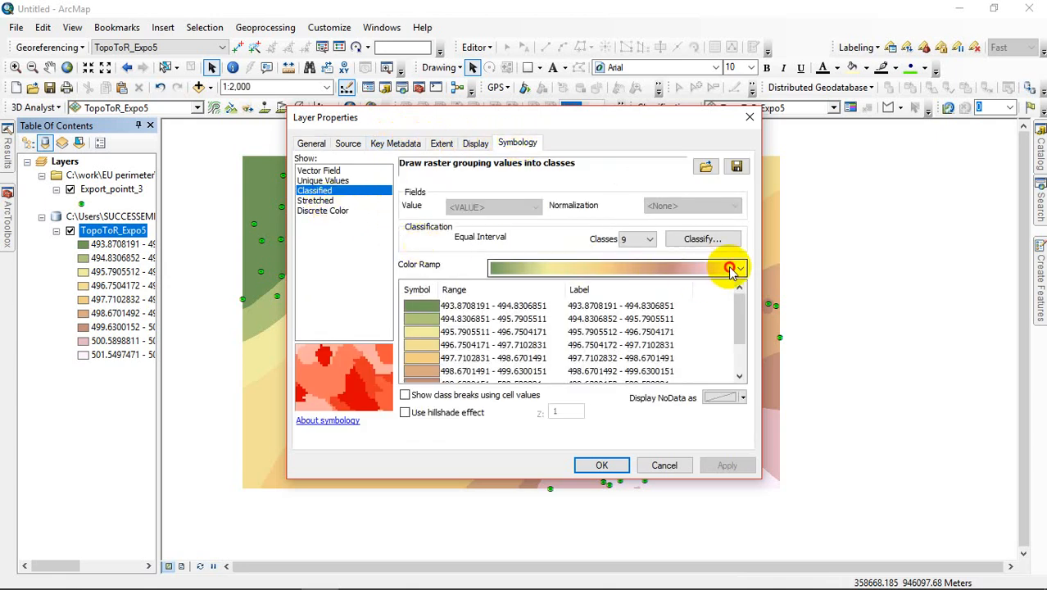
click(737, 269)
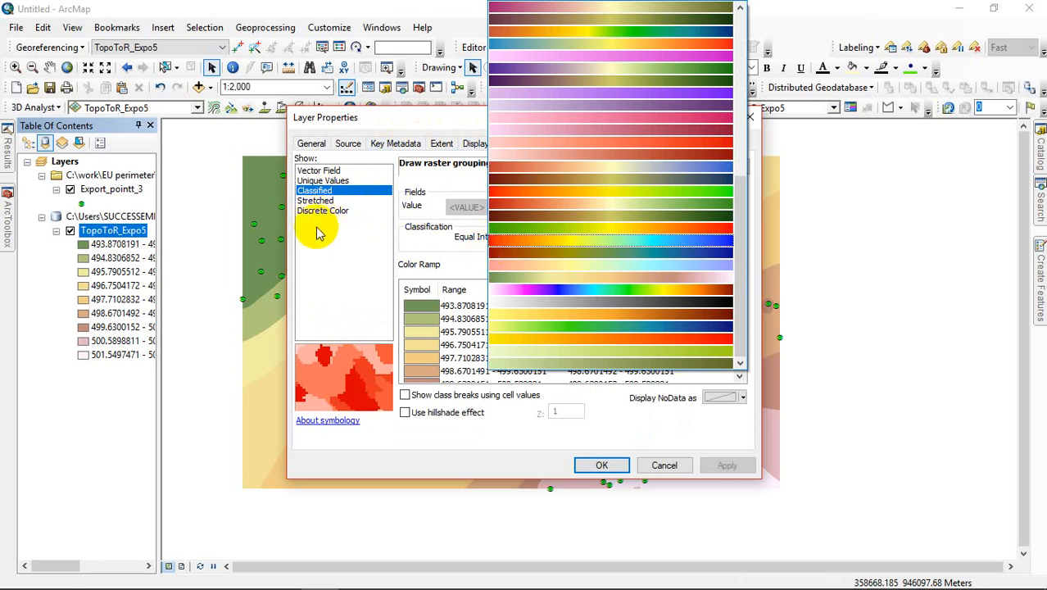
click(323, 180)
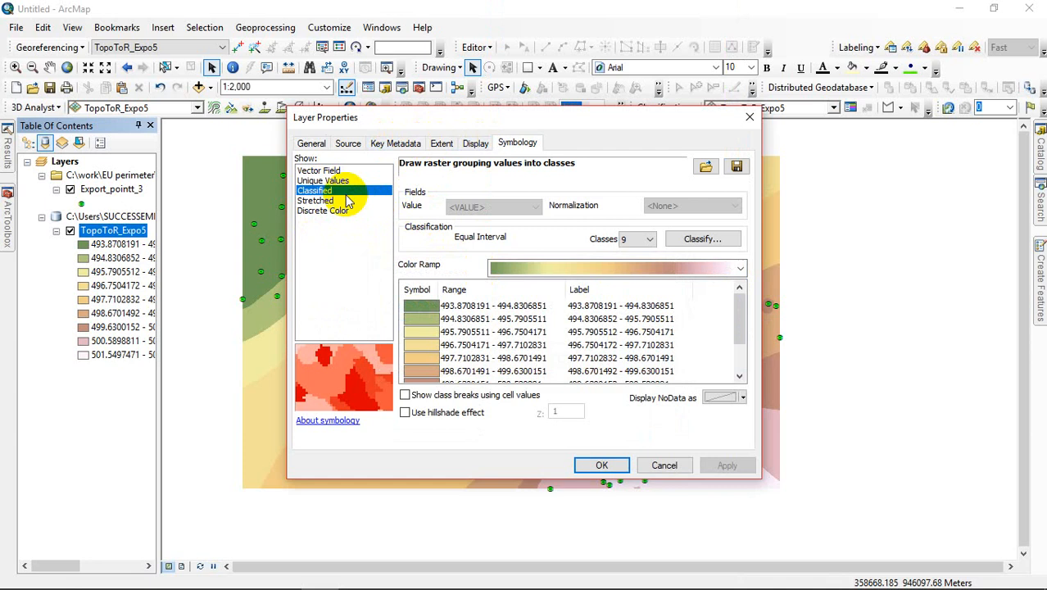
click(739, 269)
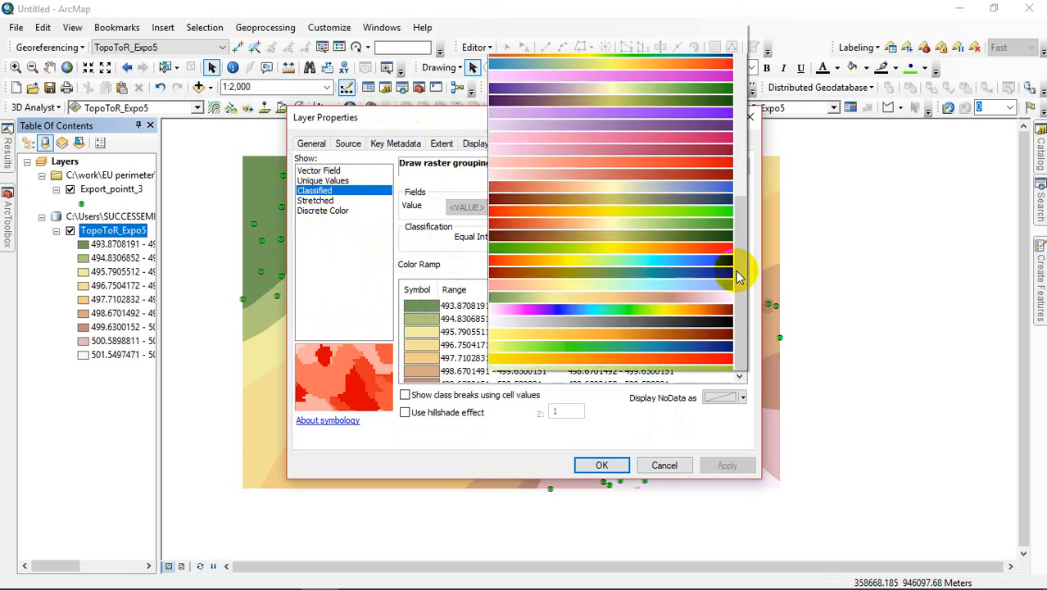
scroll(up, 3)
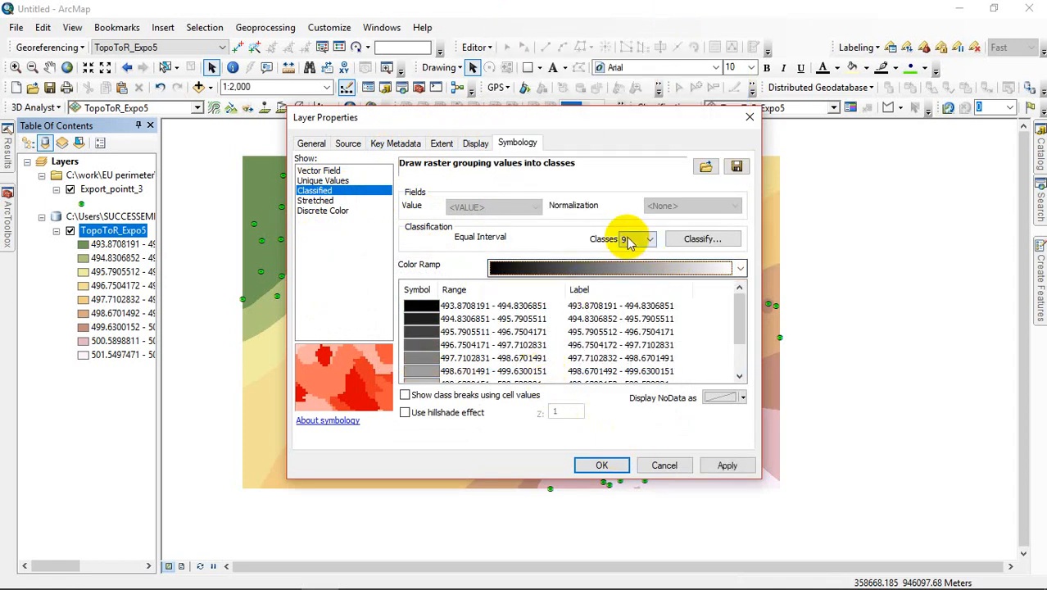
mouse_move(604, 465)
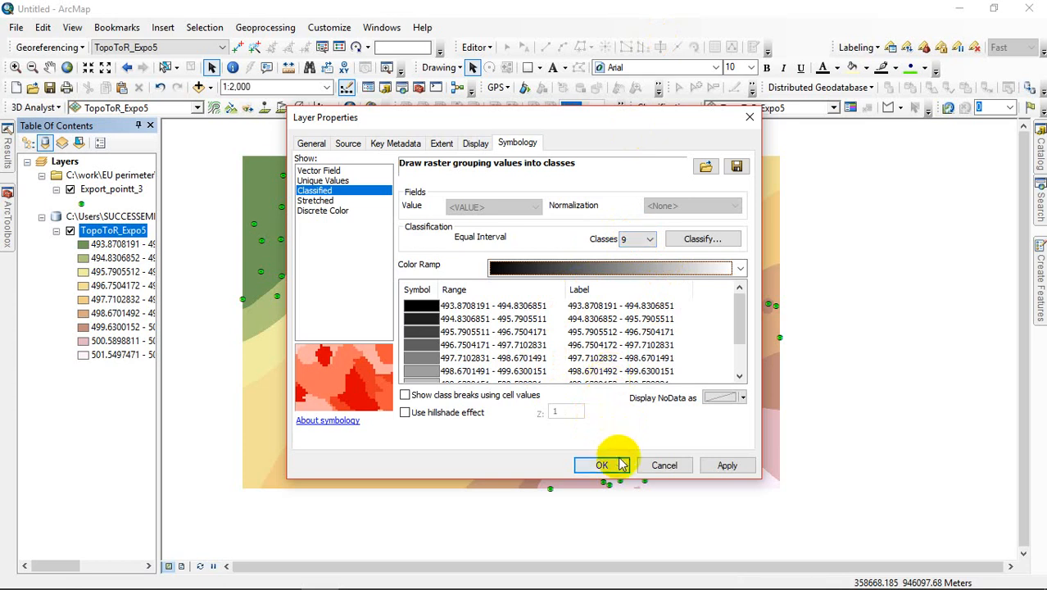
click(602, 465)
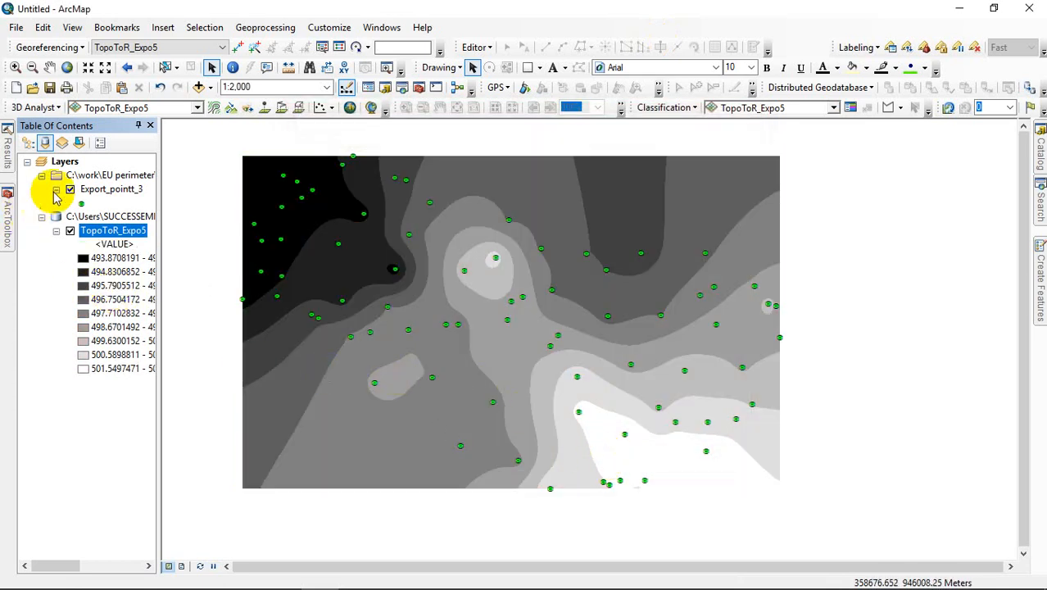
Uncheck Export_pointt_3 so only the grayscale elevation surface remains visible.
click(69, 190)
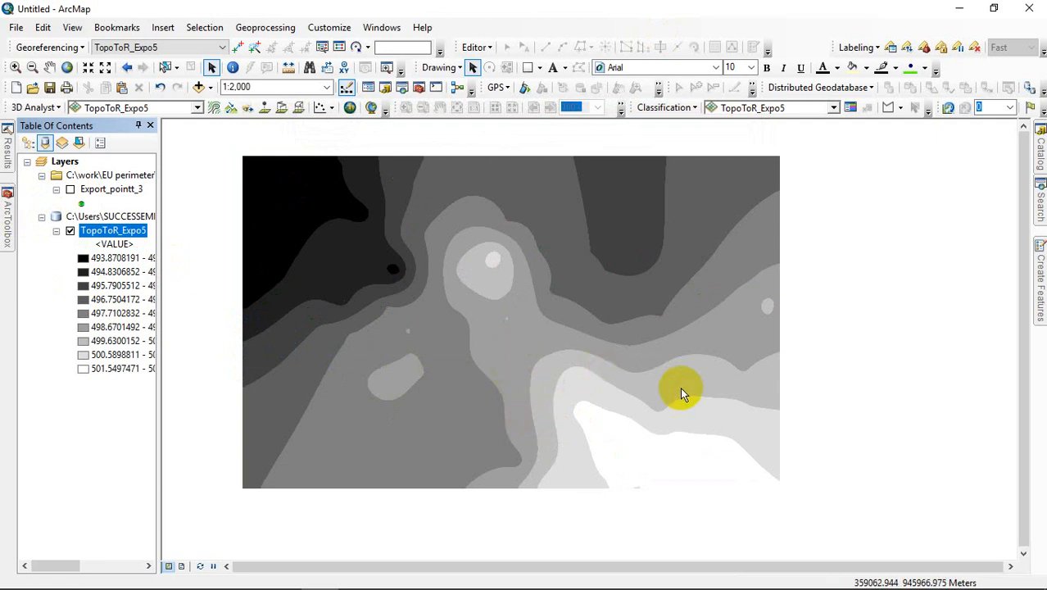
mouse_move(505, 391)
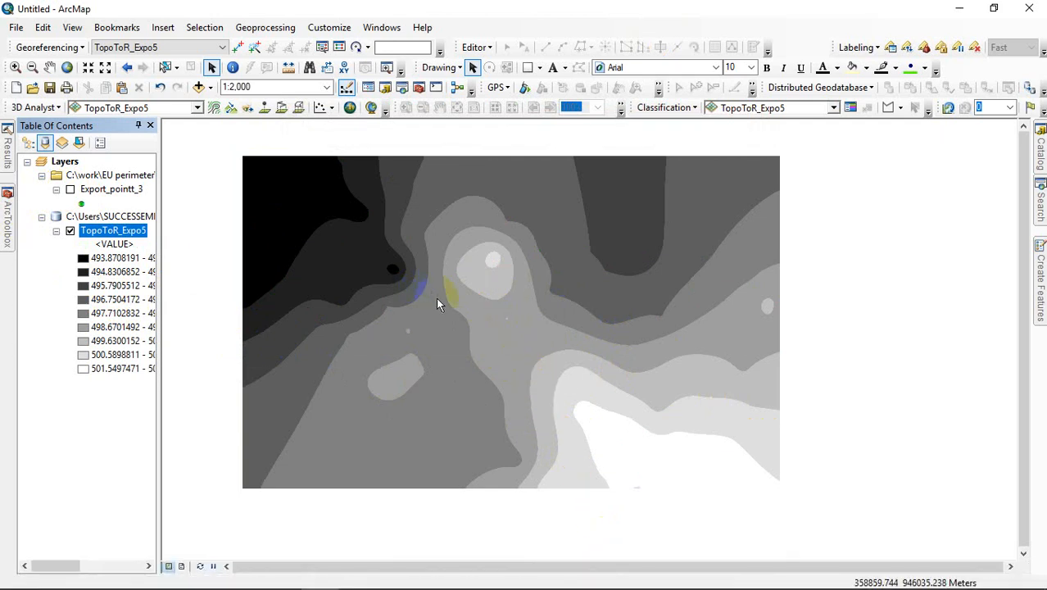
click(352, 281)
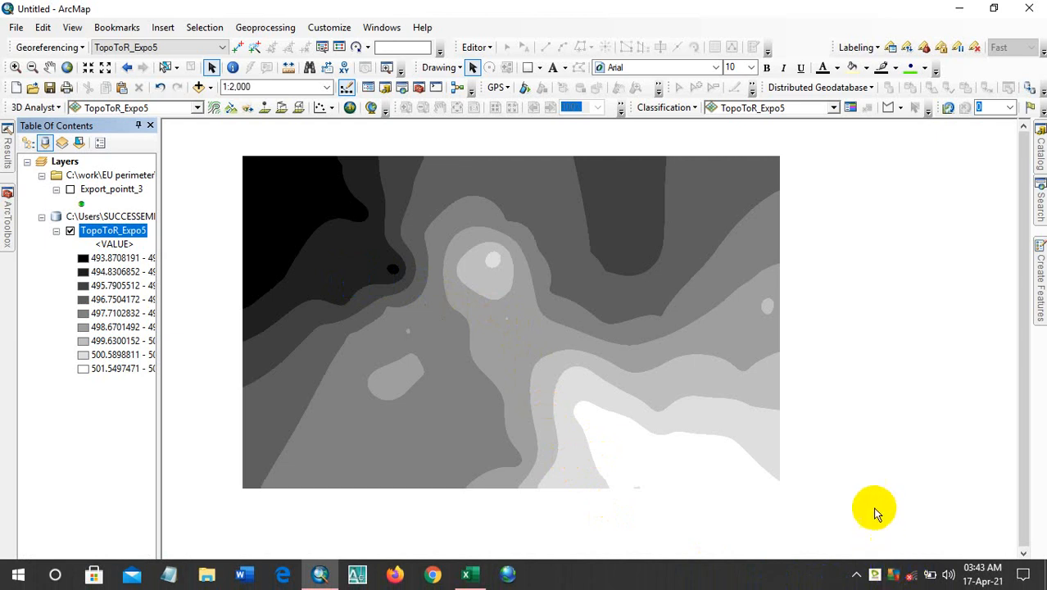
click(875, 574)
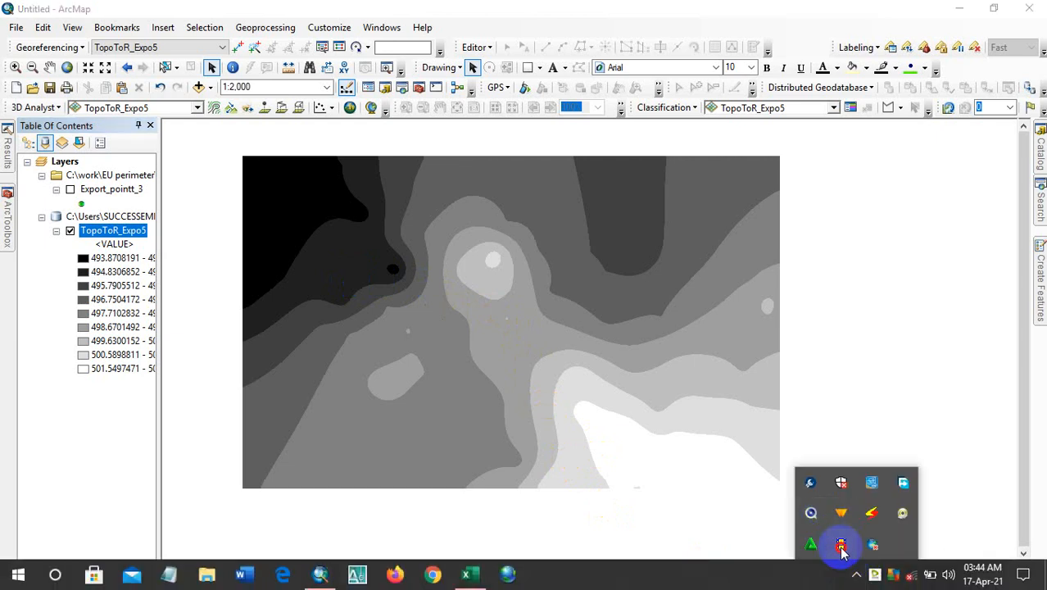